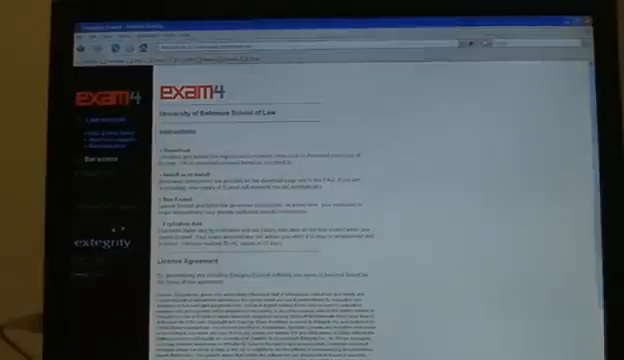
Scroll down through the Exam4 download site's instructions toward the download link
scroll(down, 3)
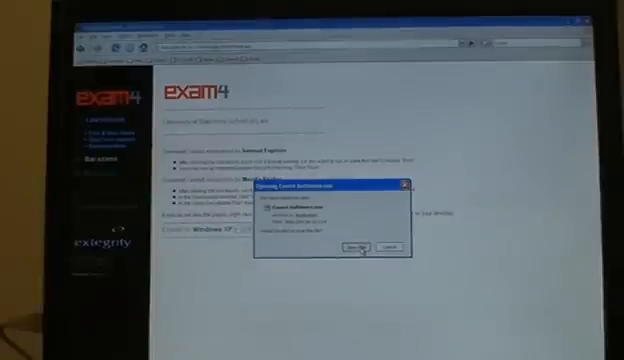
Run the downloaded Exam4 file so the start-or-resume exam screen appears
click(358, 240)
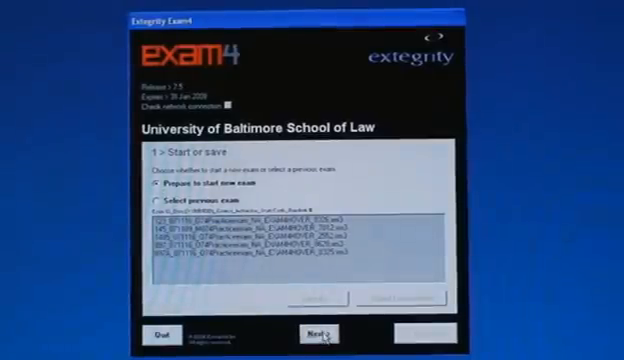
Start a new exam and enter exam ID 12 in both the Exam ID and confirmation fields
click(312, 332)
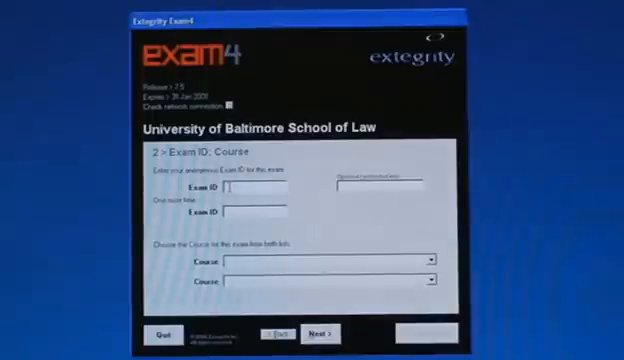
mouse_move(408, 92)
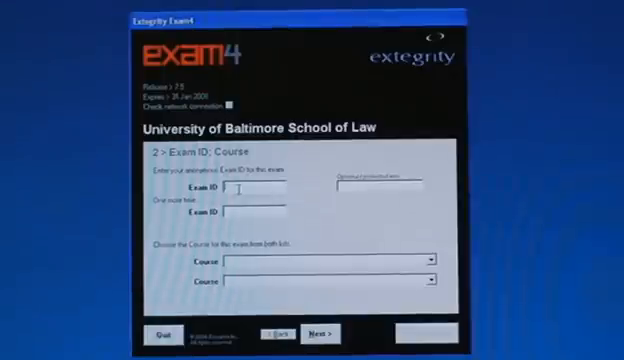
text(123)
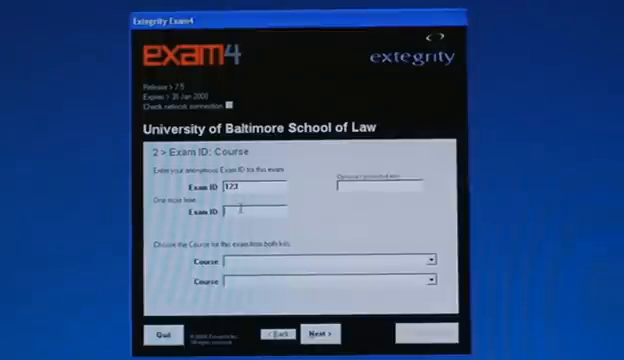
text(123)
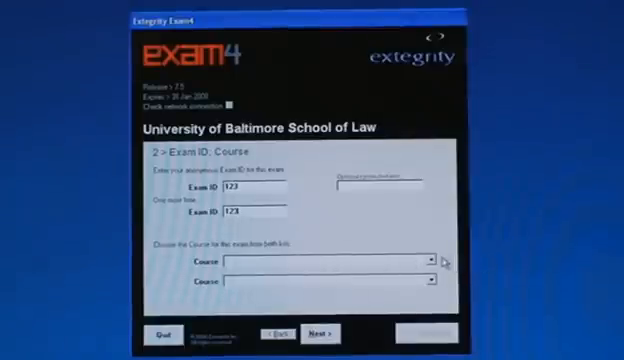
Choose the Practice exam course in both Course fields and continue to timer settings
click(420, 262)
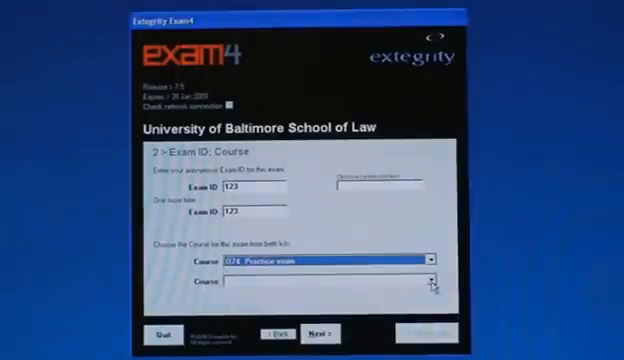
click(428, 292)
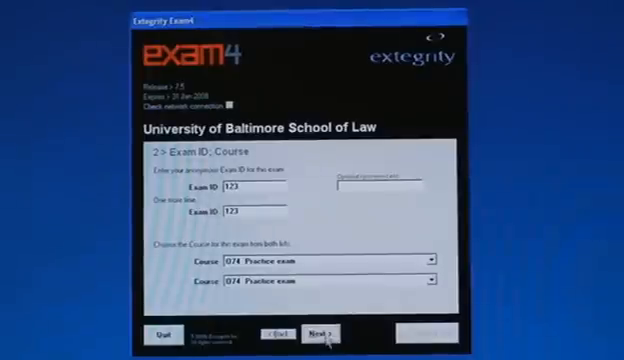
click(326, 332)
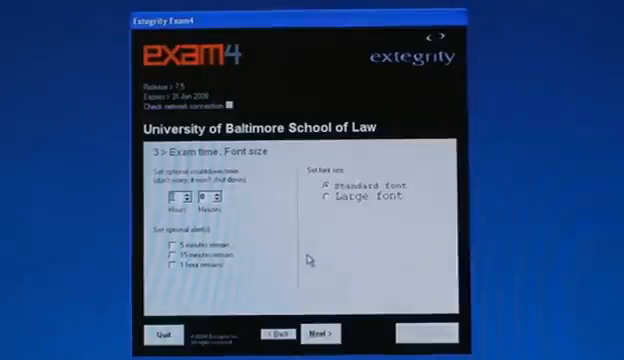
mouse_move(224, 284)
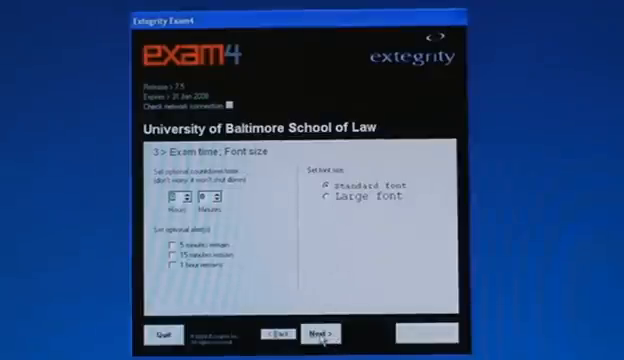
Accept the time and font settings, tick 'Got it?' on the Notice of Instructions, and continue
click(320, 332)
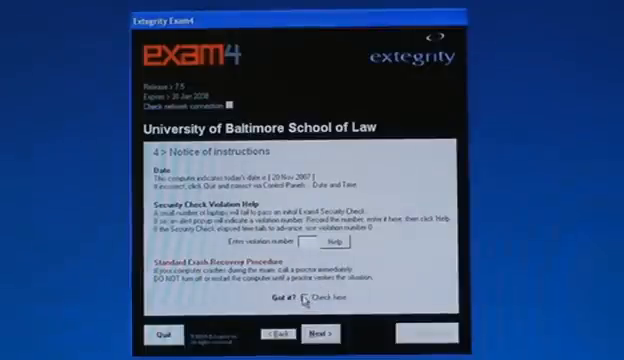
click(308, 300)
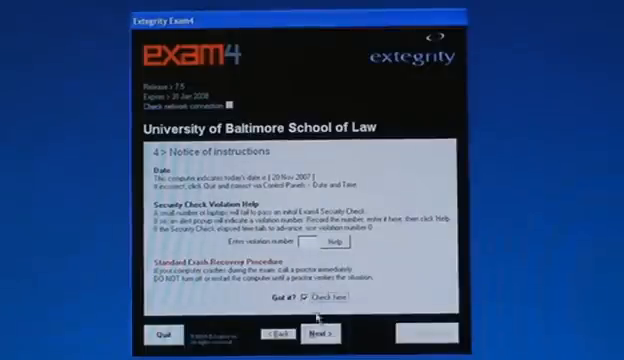
click(324, 332)
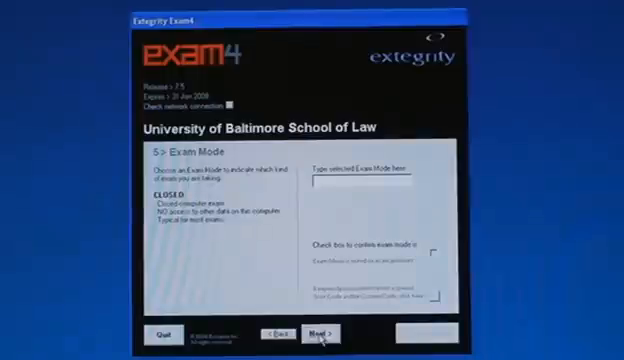
mouse_move(376, 200)
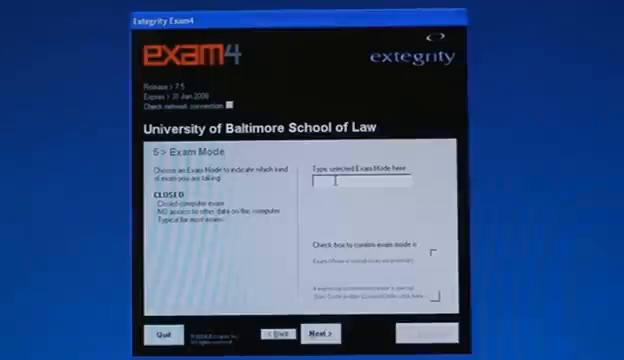
Enter CLOSED as the exam mode so the exam runs in closed mode
text(CLOSED)
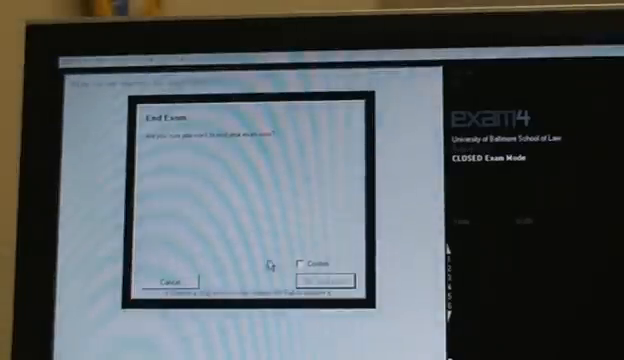
Tick the End Exam confirmation and end the closed-mode exam
click(300, 260)
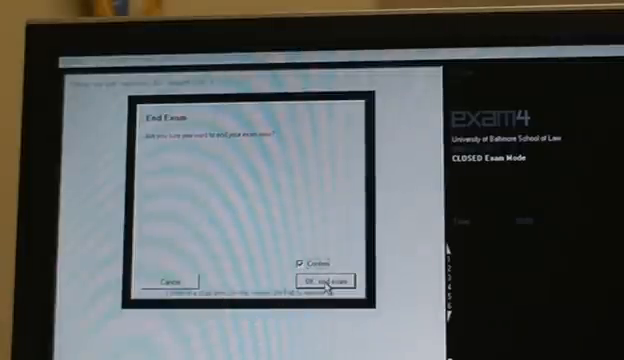
click(326, 280)
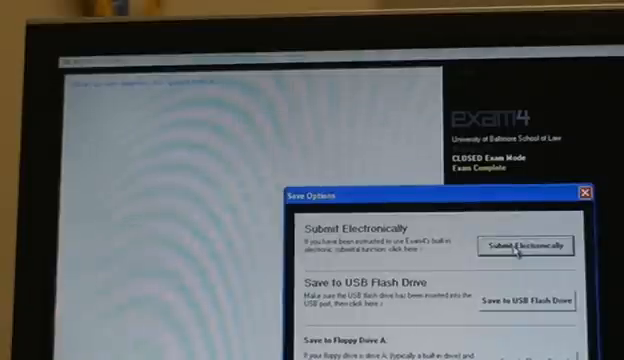
Choose Submit Electronically and acknowledge the stored-on-server notice
click(524, 244)
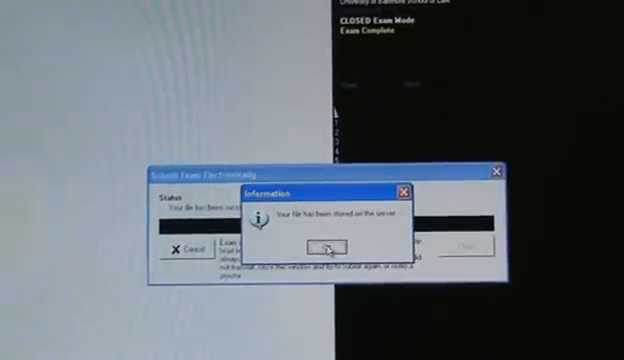
click(322, 248)
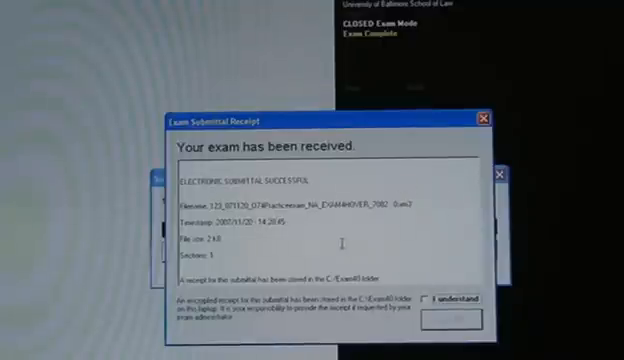
Tick 'I understand' on the 'Your exam has been received' receipt
click(434, 300)
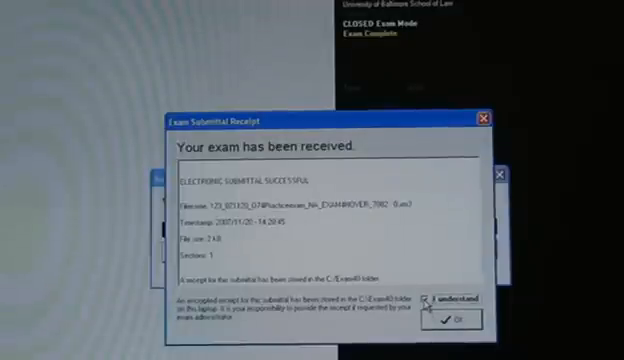